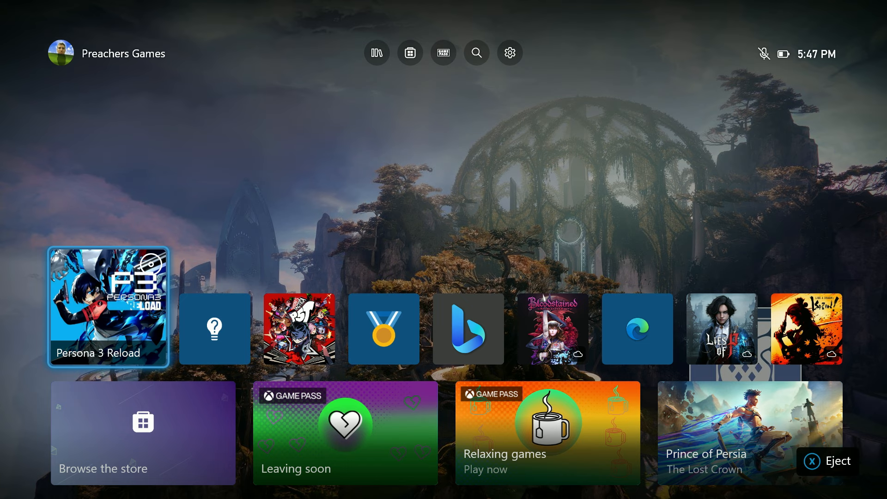
View the Persona 3 Reload management page, return home, and bring up the system guide.
{"action": "left_click", "coordinate": [107, 308]}
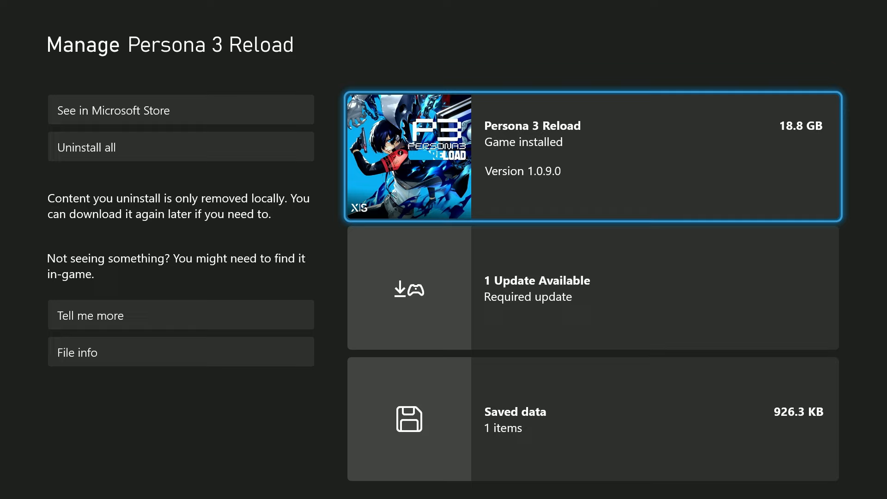
{"action": "key", "text": "Escape"}
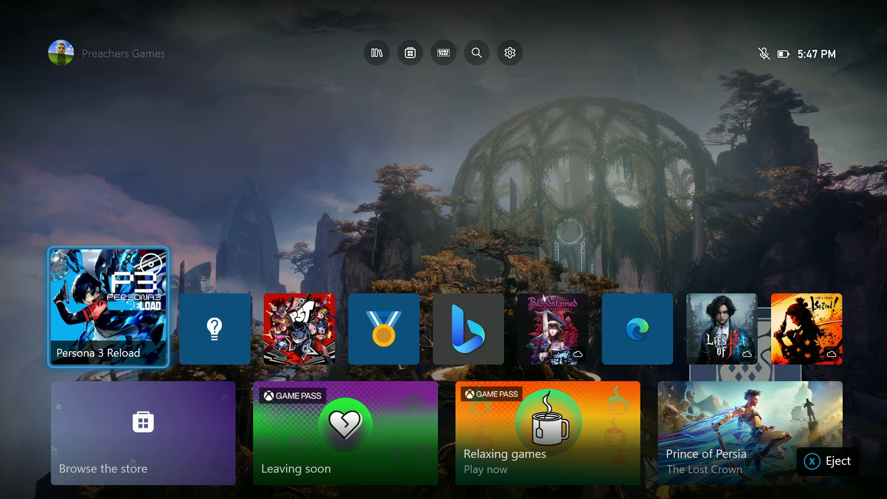
{"action": "left_click", "coordinate": [107, 306]}
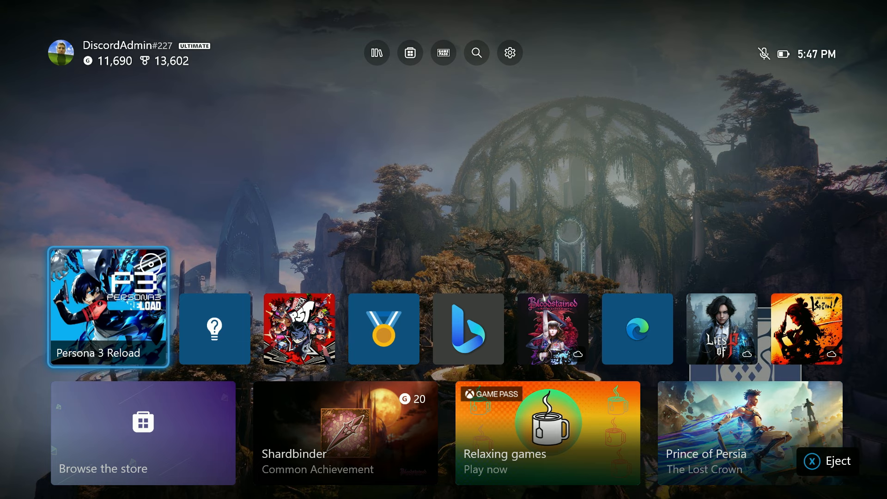
{"action": "key", "text": "Xbox"}
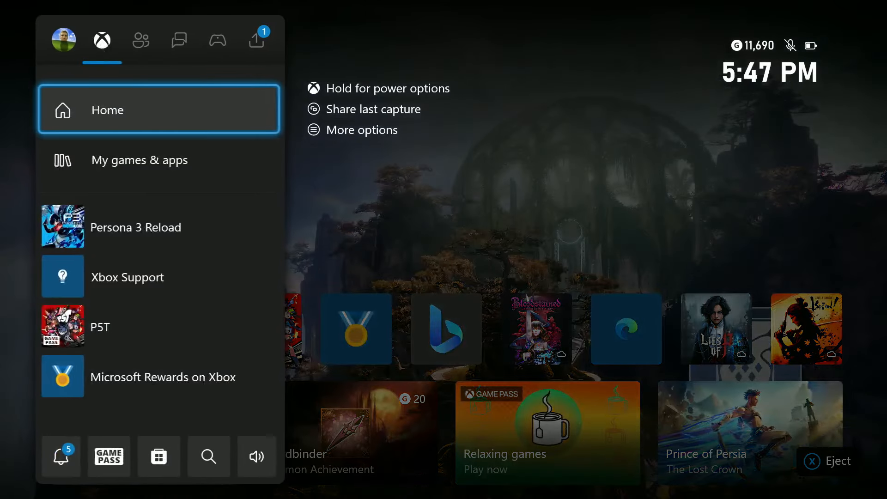
Take the console offline via Profile & system > Network settings > Go offline.
{"action": "left_click", "coordinate": [63, 40]}
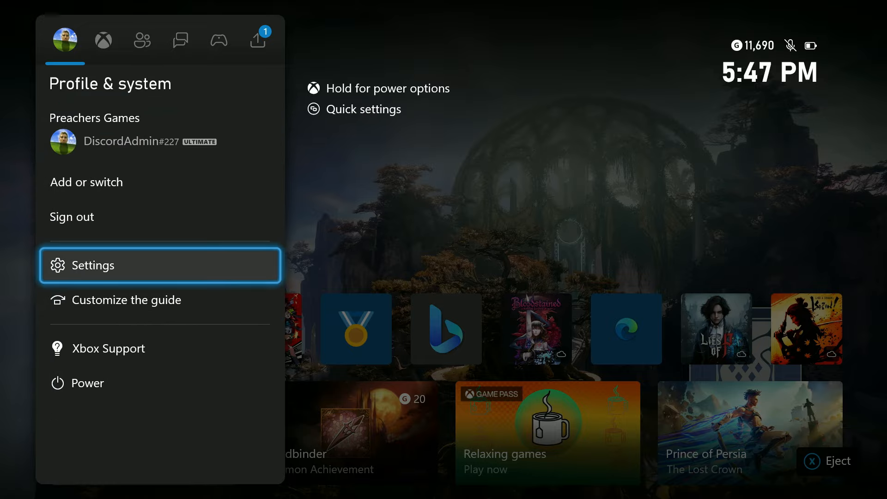
{"action": "left_click", "coordinate": [98, 265]}
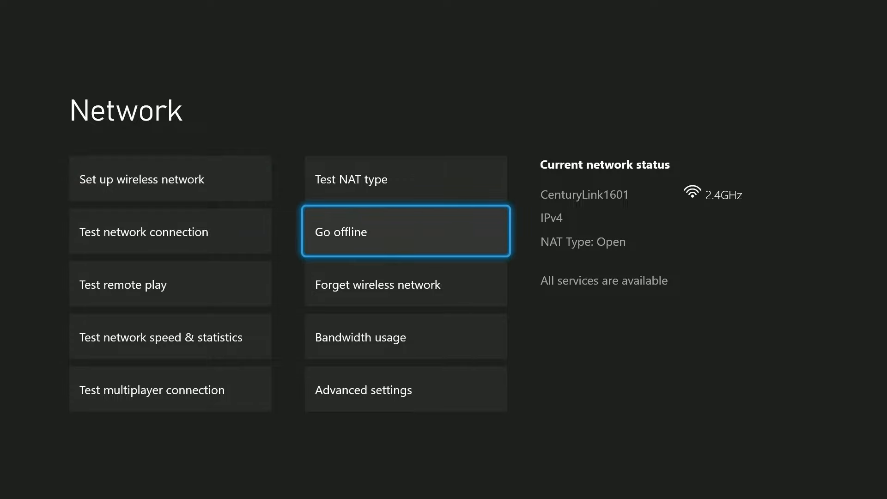
{"action": "left_click", "coordinate": [405, 231]}
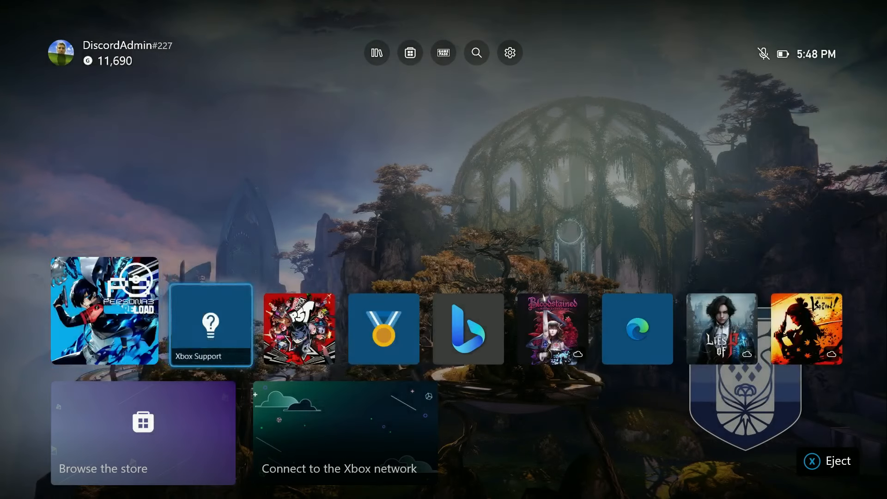
Launch Persona 3 Reload from disc, reaching its content caution screen.
{"action": "left_click", "coordinate": [105, 311]}
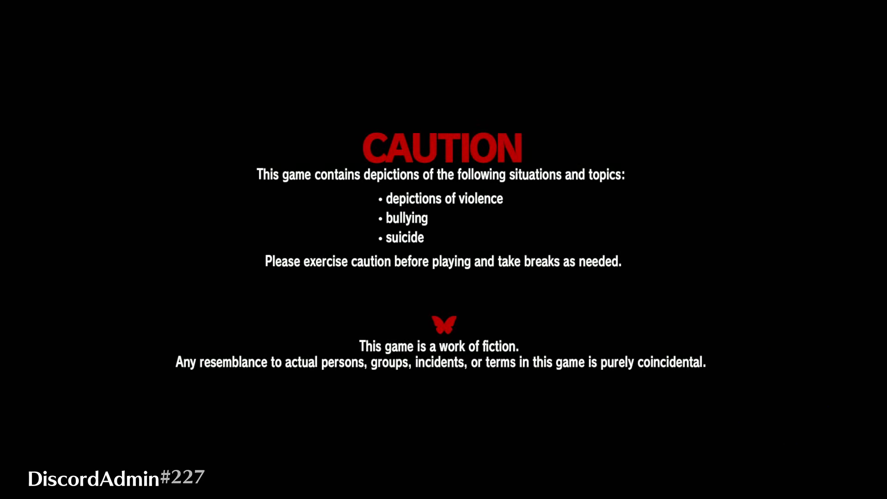